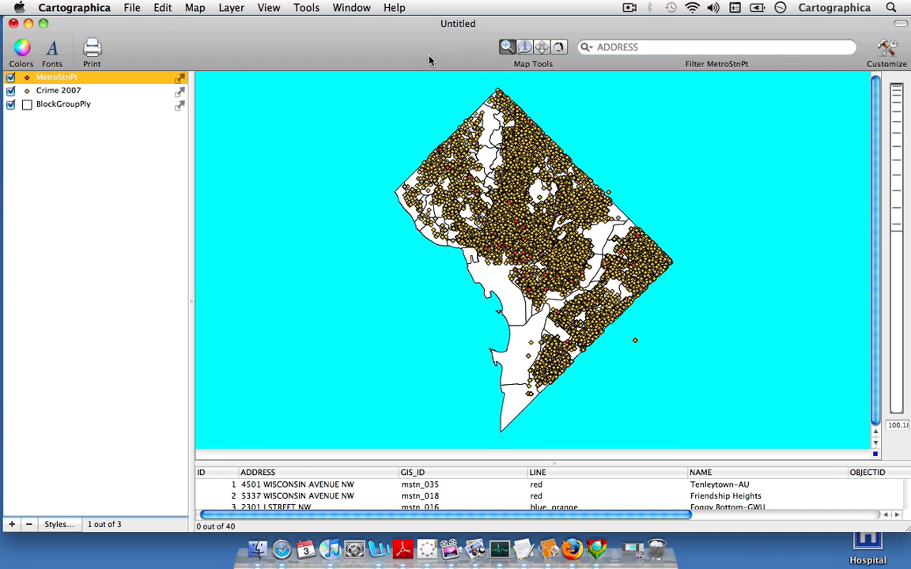
pyautogui.moveTo(417, 65)
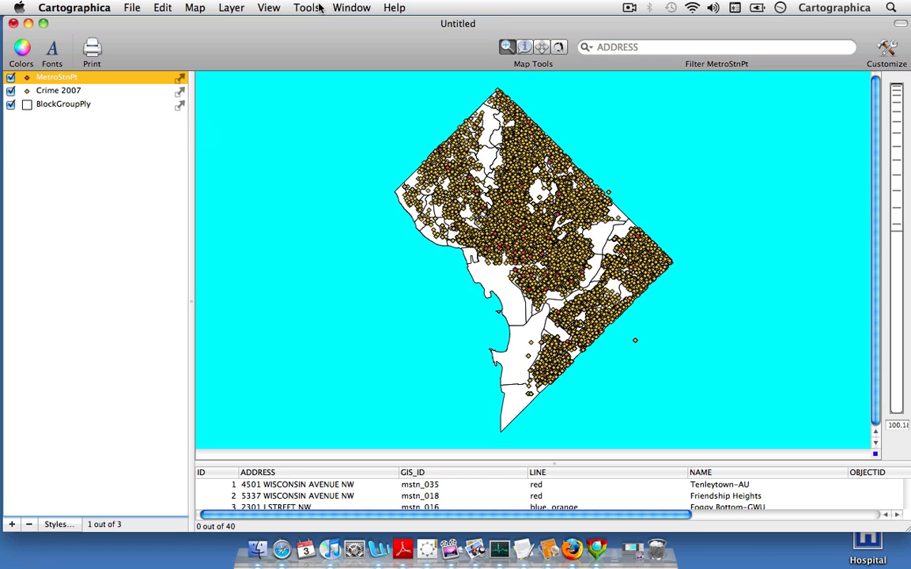
# Step: Start Create Buffers from the Tools menu for the MetroStnPt station layer
pyautogui.click(306, 7)
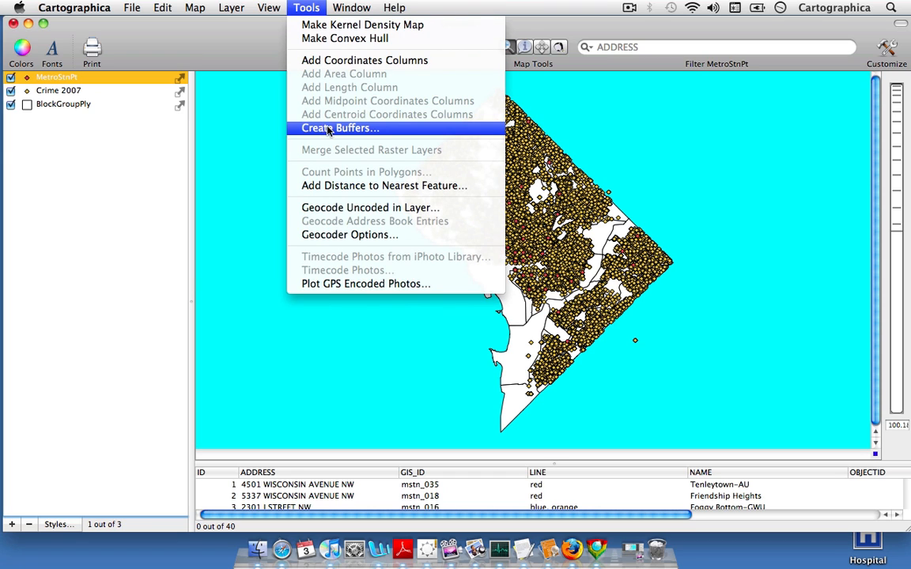
pyautogui.moveTo(378, 135)
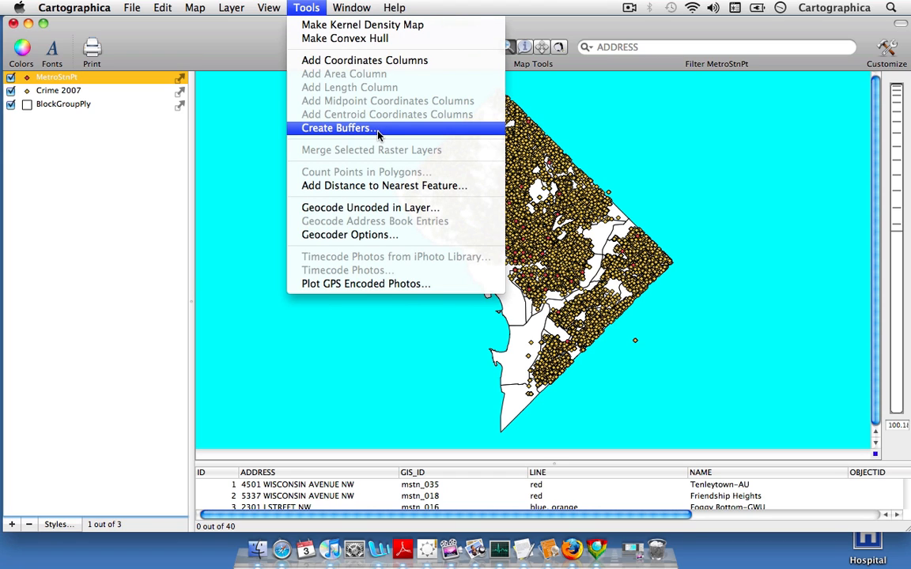
pyautogui.click(337, 128)
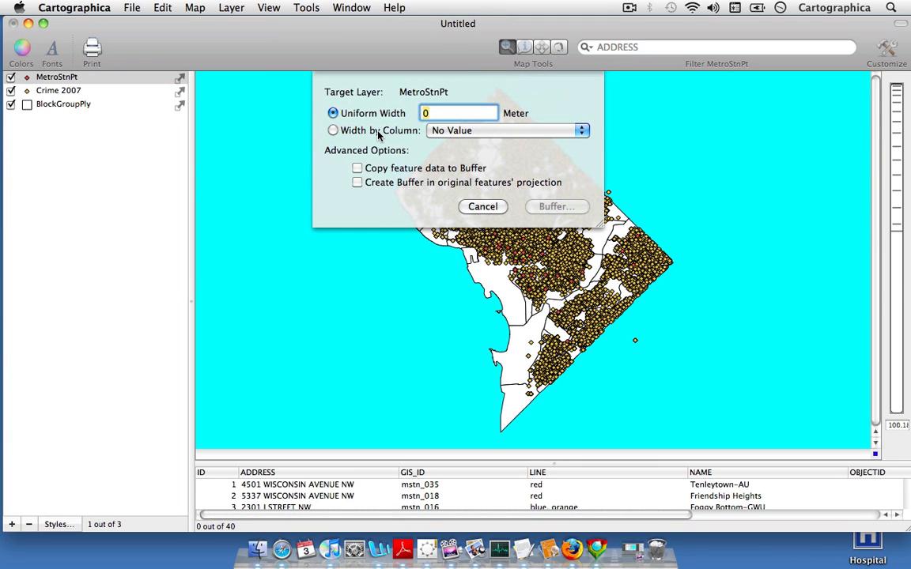
pyautogui.moveTo(343, 118)
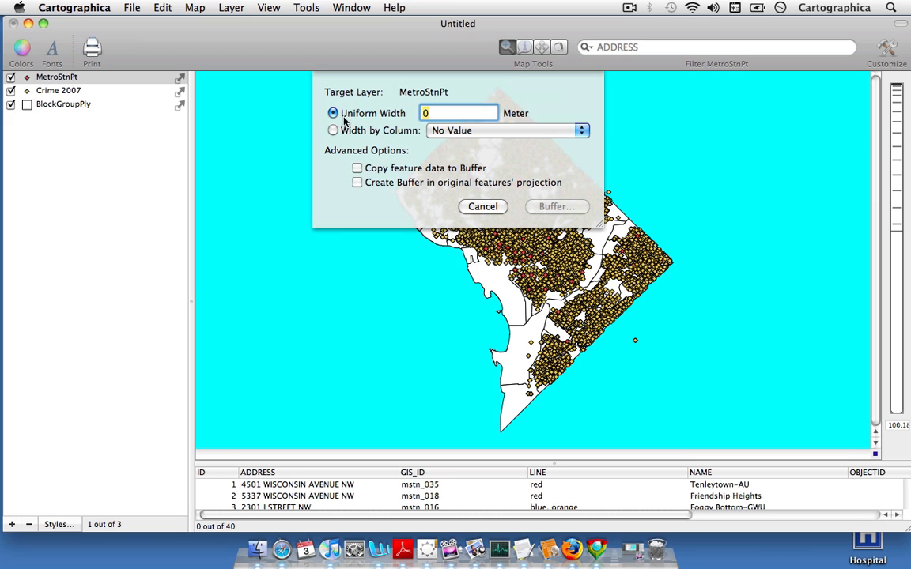
pyautogui.moveTo(386, 139)
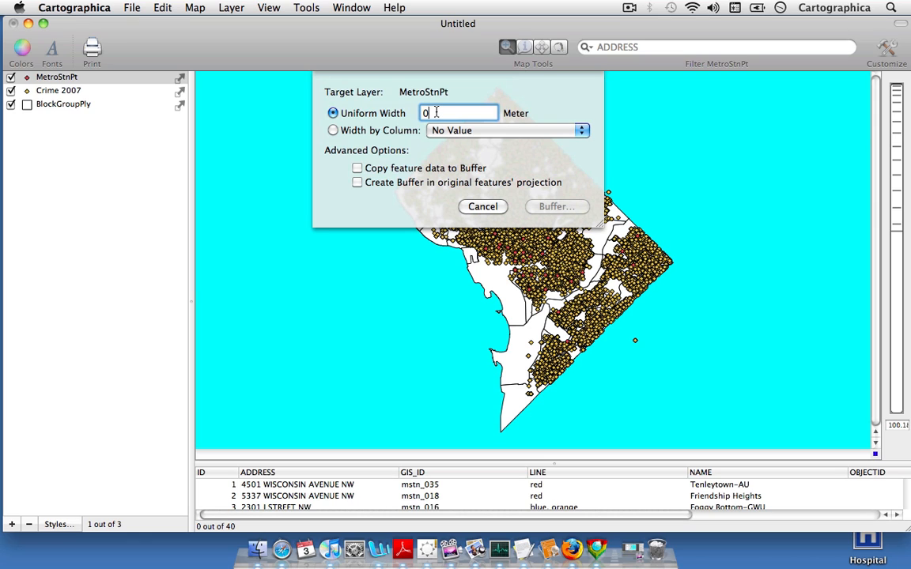
# Step: Enter a uniform buffer width of 300 meters
pyautogui.write('300')
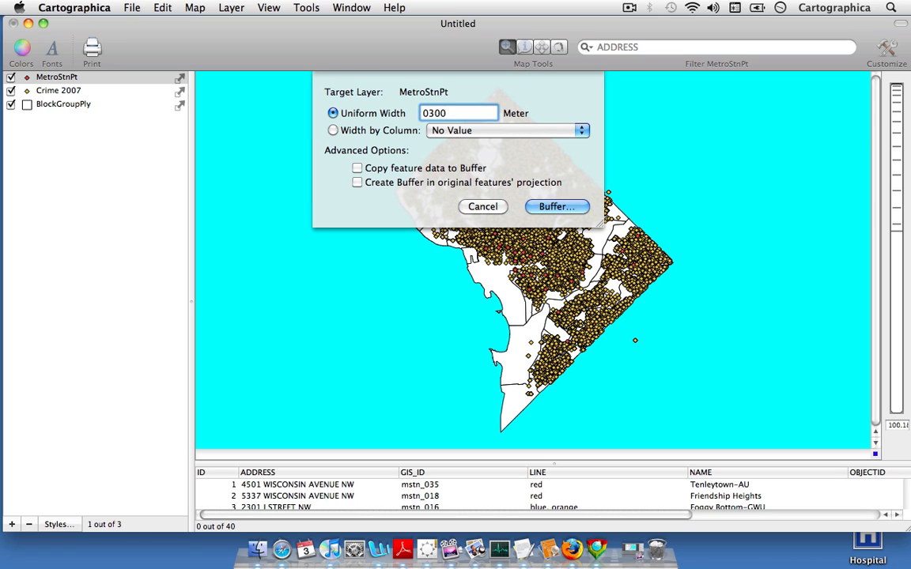
pyautogui.write('30')
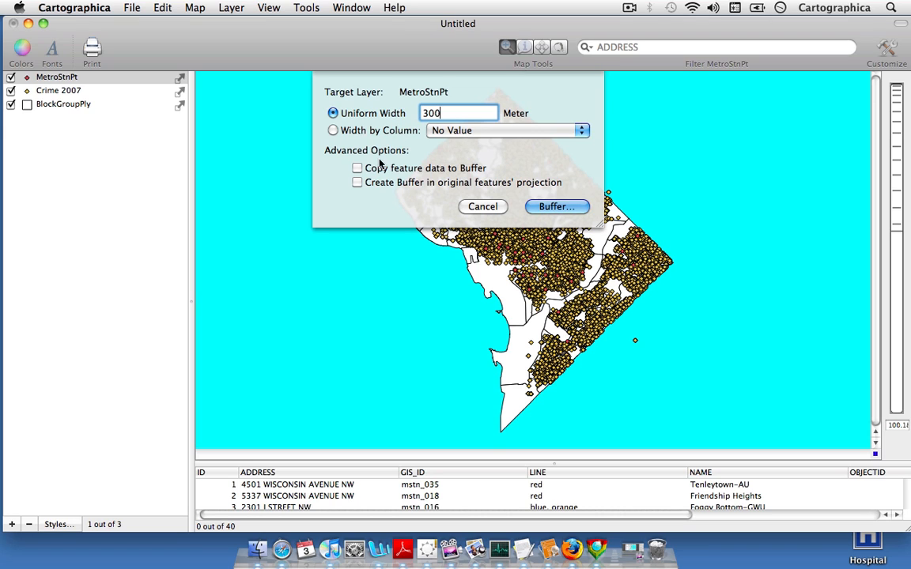
# Step: Enable copying feature data to buffers and building them in the original features' projection
pyautogui.click(357, 168)
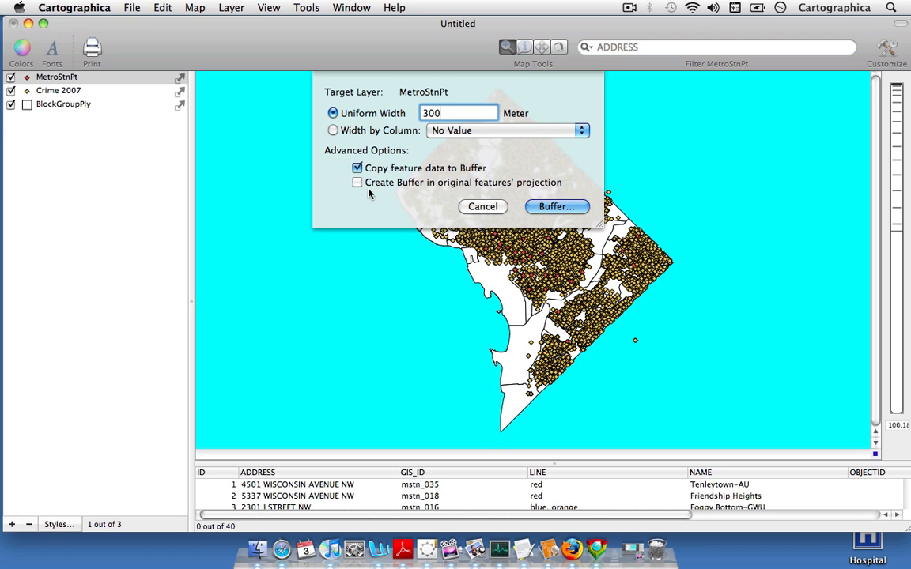
pyautogui.click(357, 182)
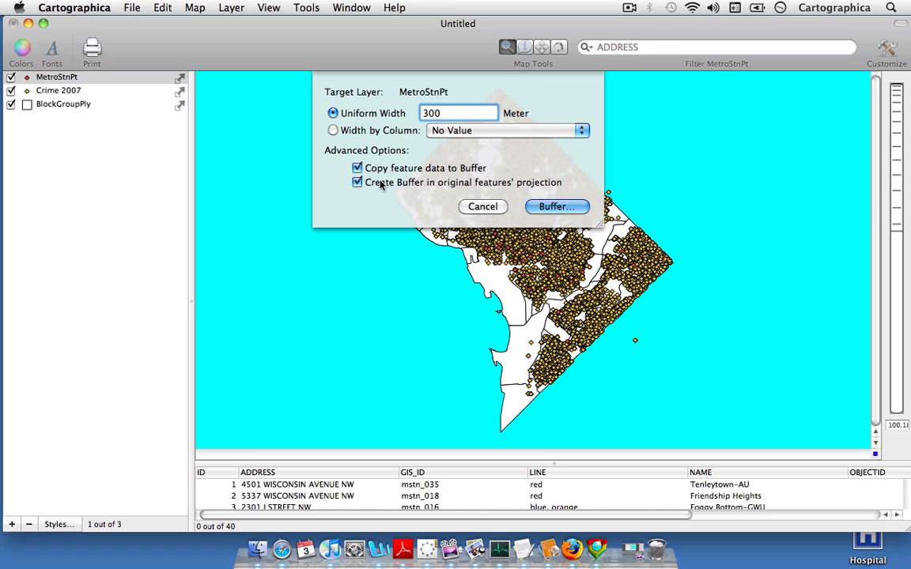
pyautogui.moveTo(420, 183)
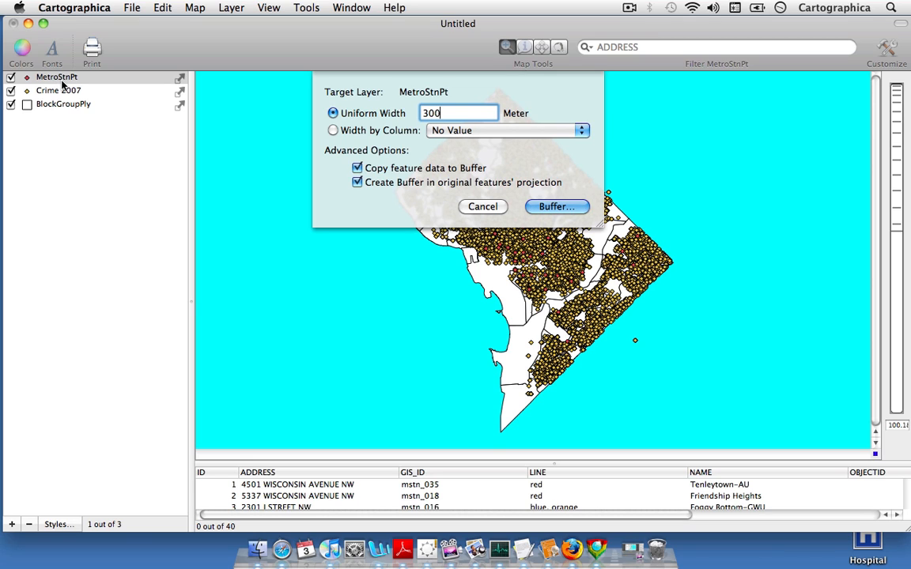
pyautogui.moveTo(351, 380)
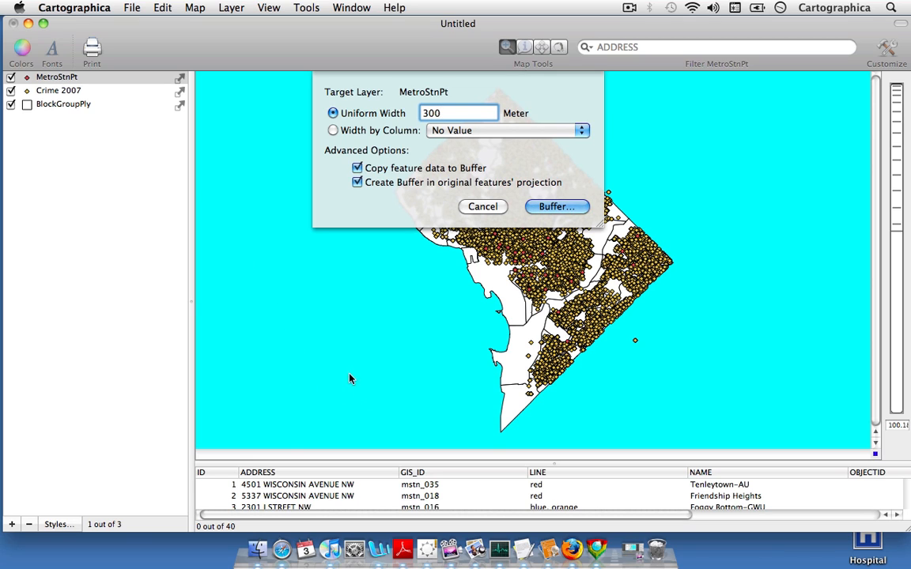
pyautogui.moveTo(506, 471)
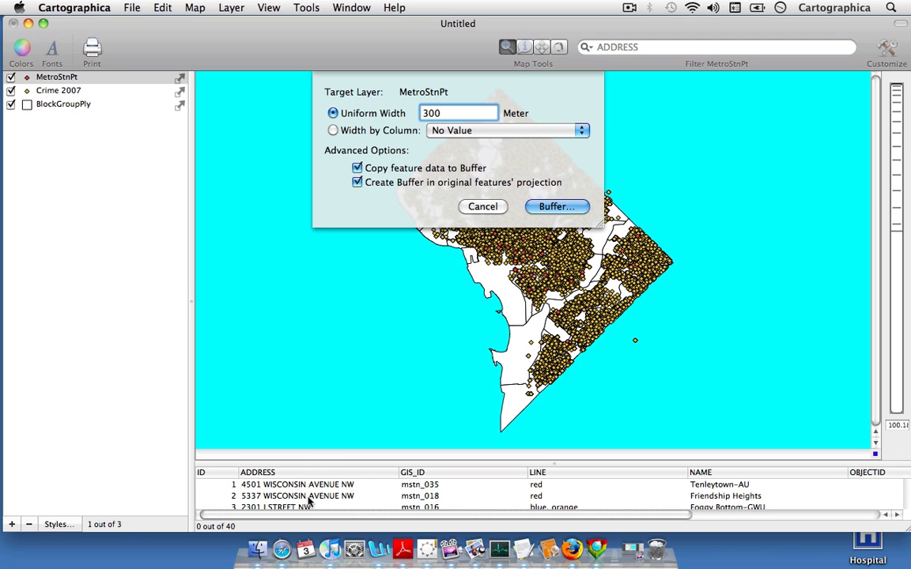
pyautogui.moveTo(304, 474)
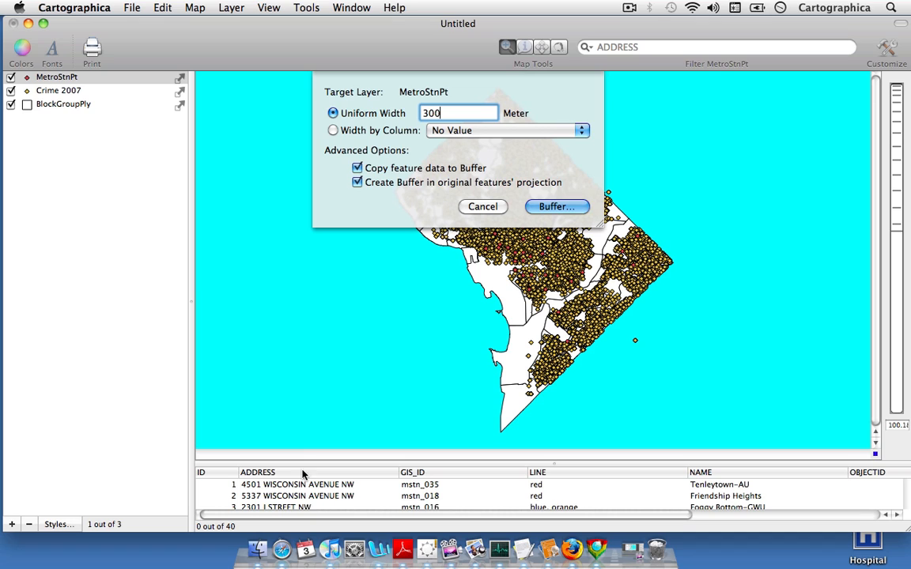
pyautogui.moveTo(491, 193)
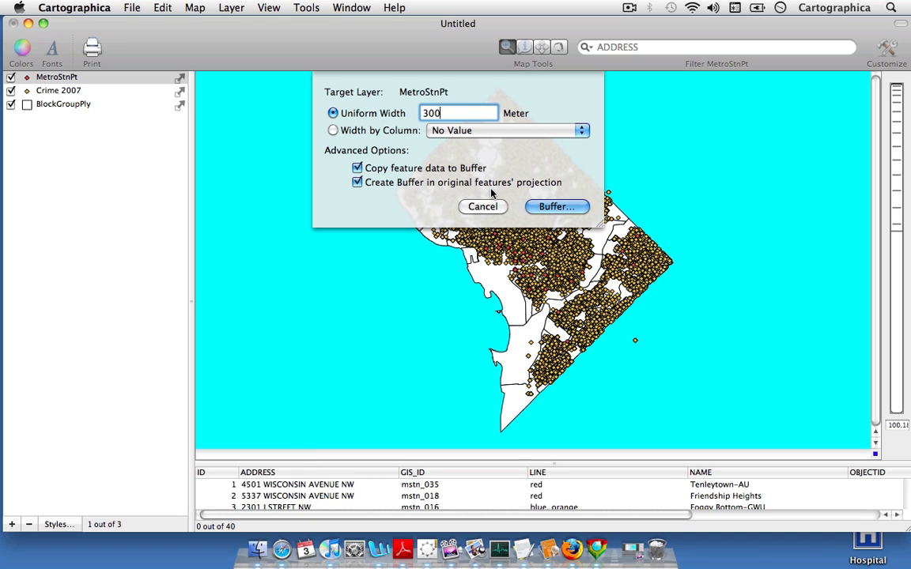
pyautogui.moveTo(528, 189)
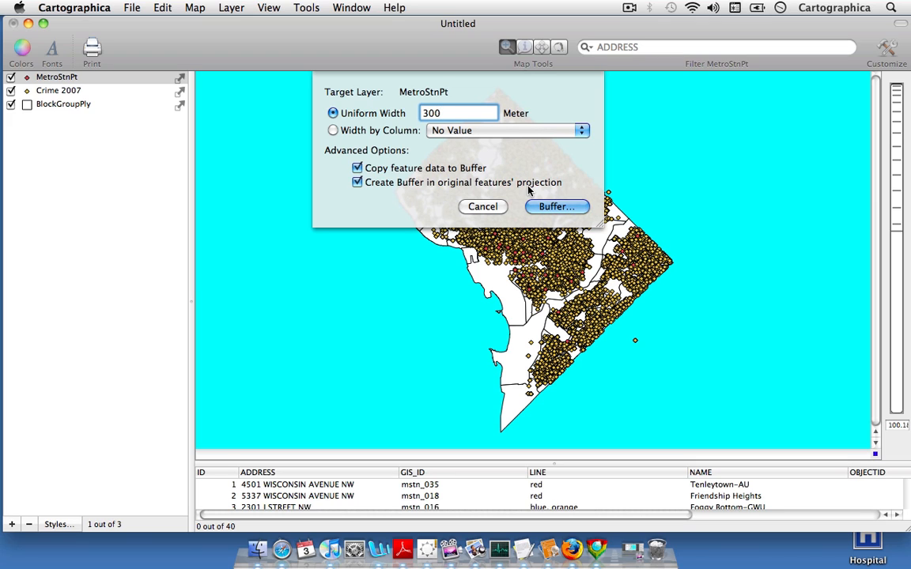
pyautogui.click(458, 113)
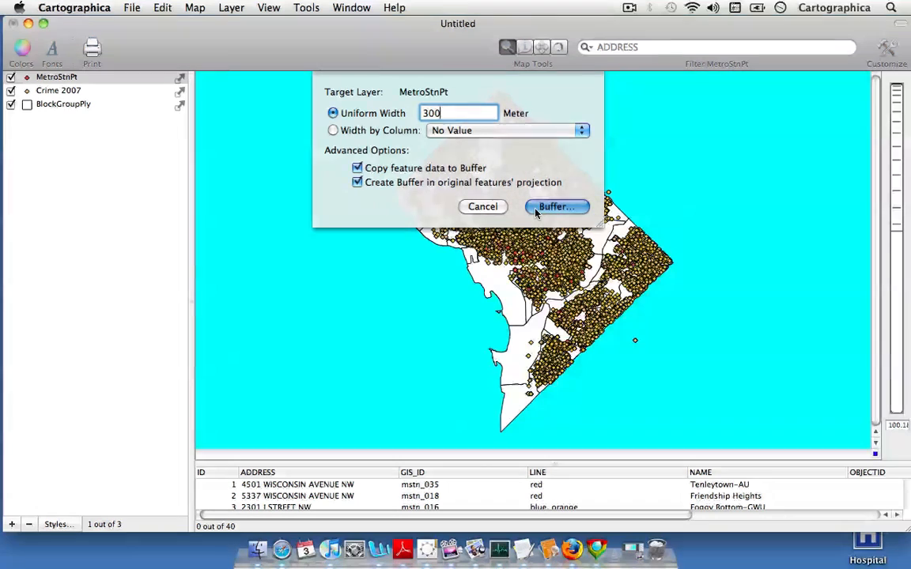
# Step: Generate the 300-meter MetroStnPt Buffers layer around each metro station
pyautogui.click(557, 206)
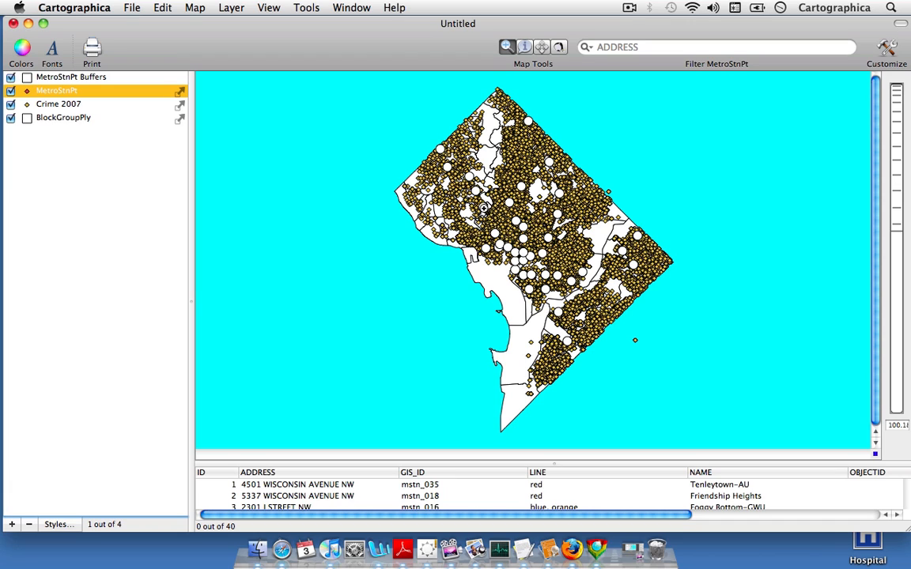
pyautogui.moveTo(373, 228)
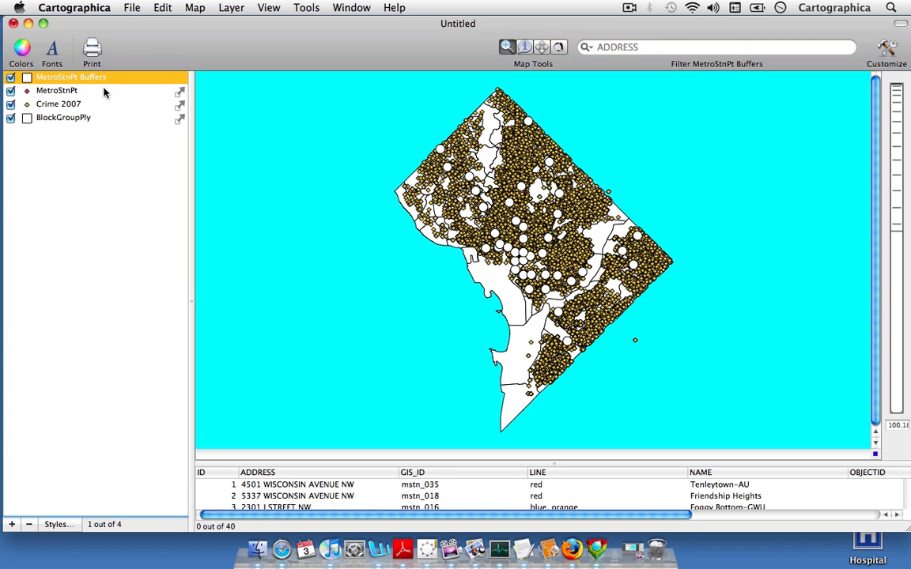
pyautogui.moveTo(71, 82)
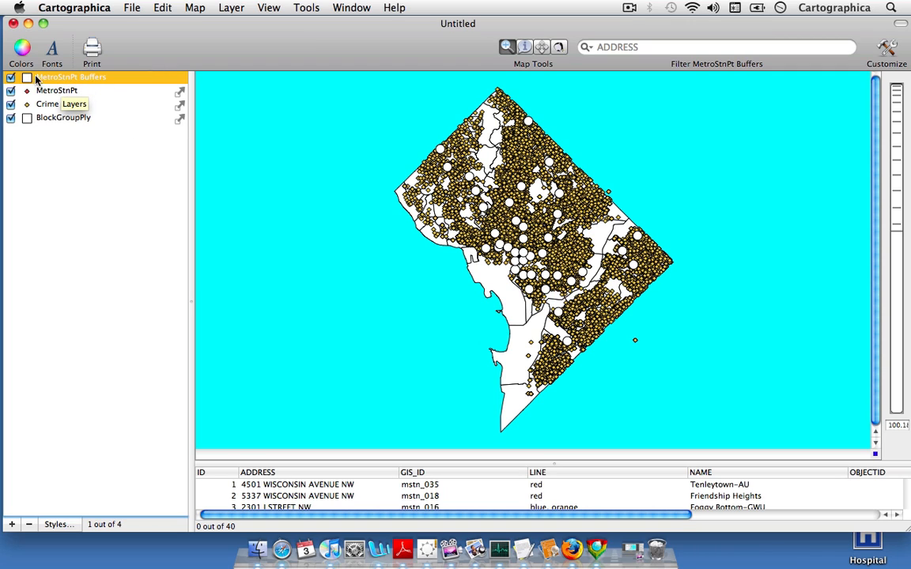
pyautogui.moveTo(76, 79)
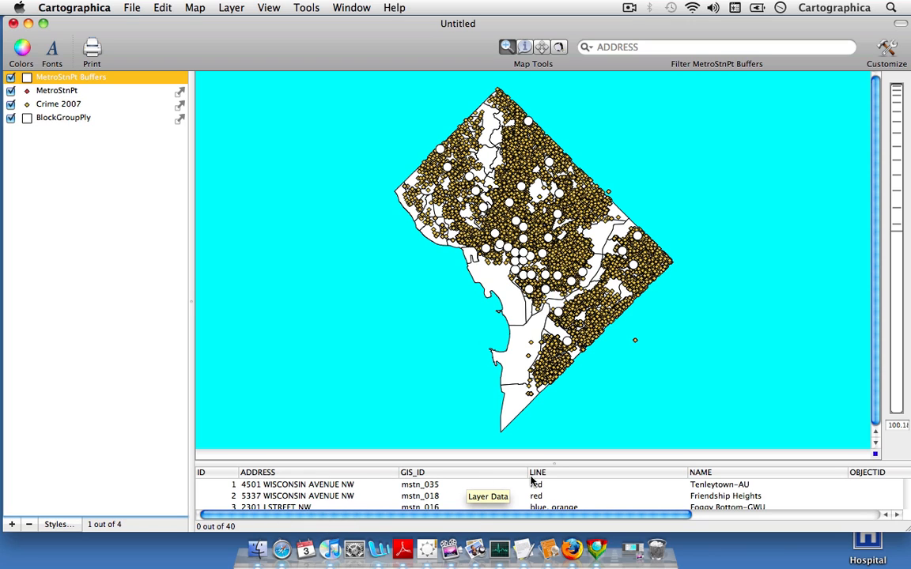
pyautogui.moveTo(360, 475)
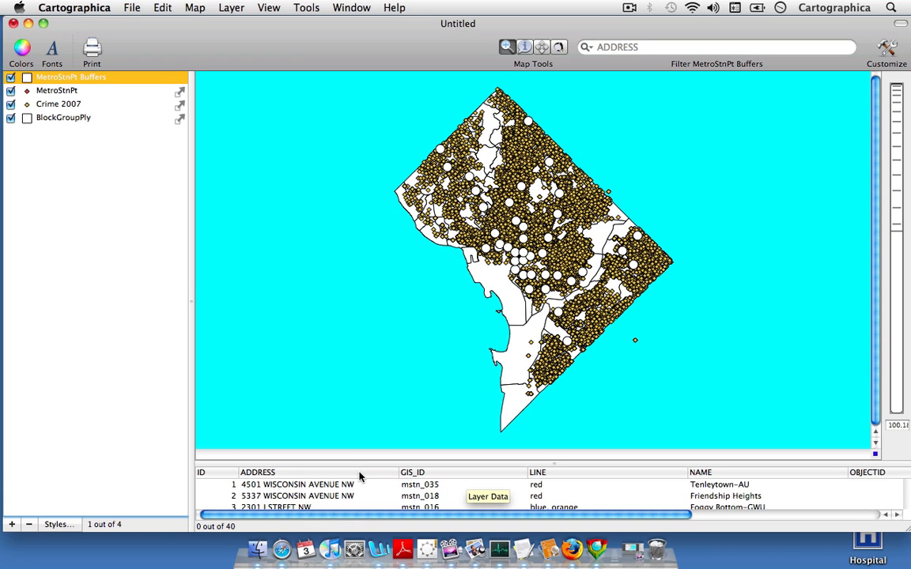
pyautogui.click(55, 100)
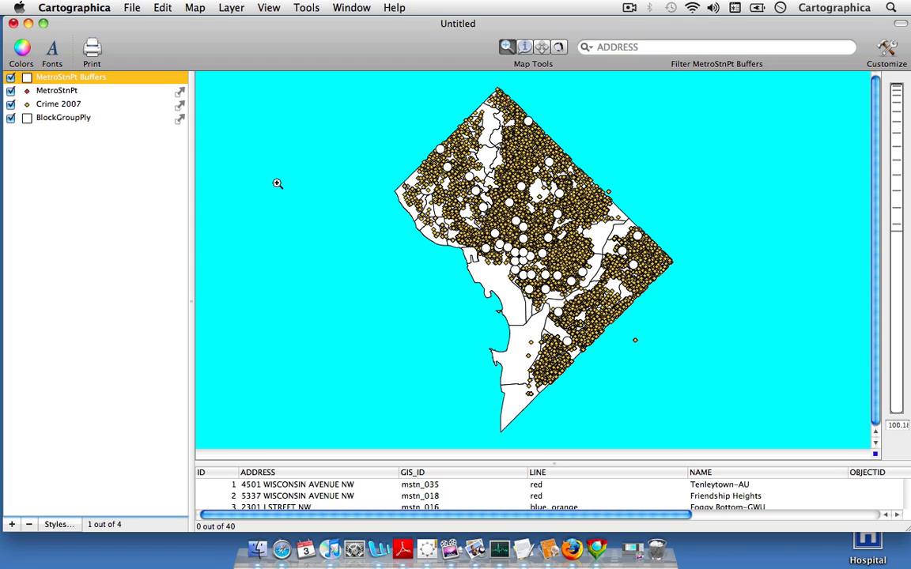
pyautogui.moveTo(304, 154)
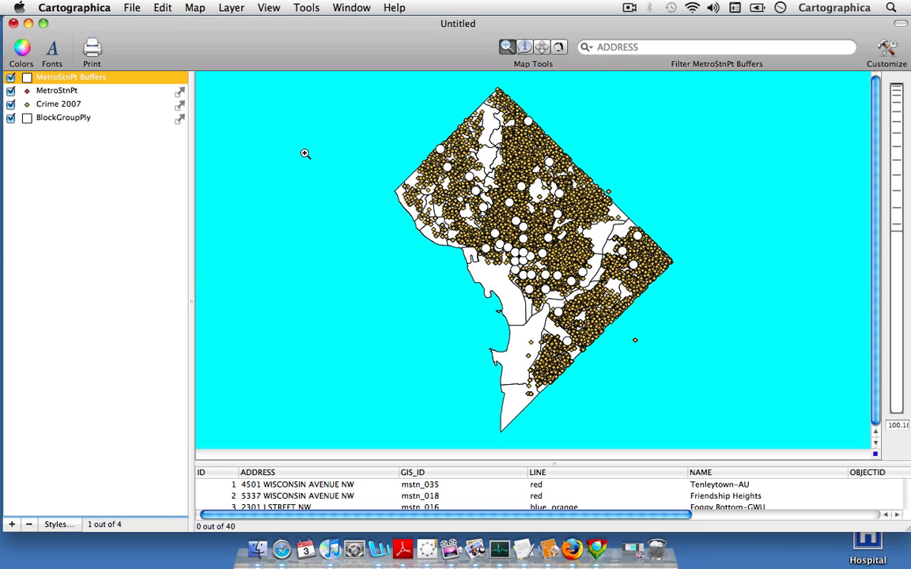
pyautogui.moveTo(258, 29)
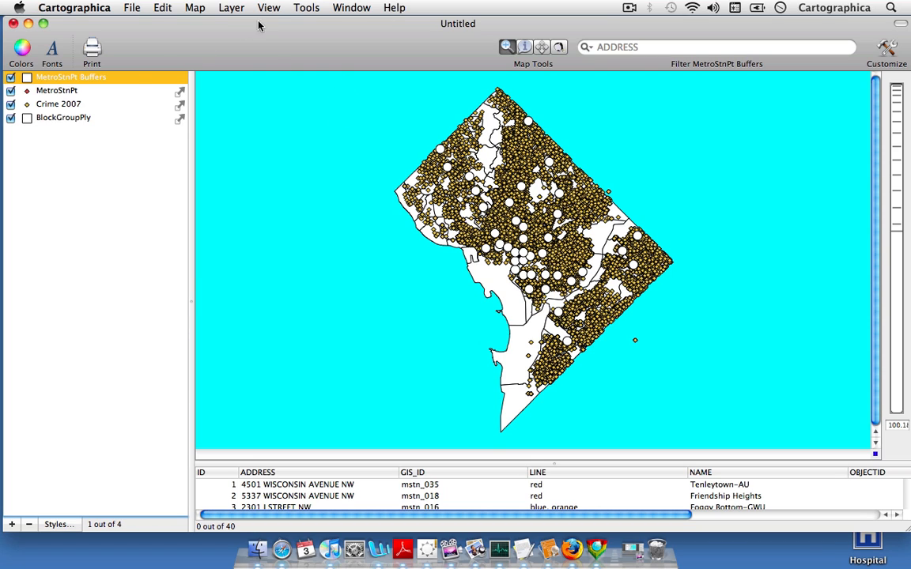
# Step: Set up Count Points in Polygons to tally Crime 2007 points into a column named Crime
pyautogui.click(304, 6)
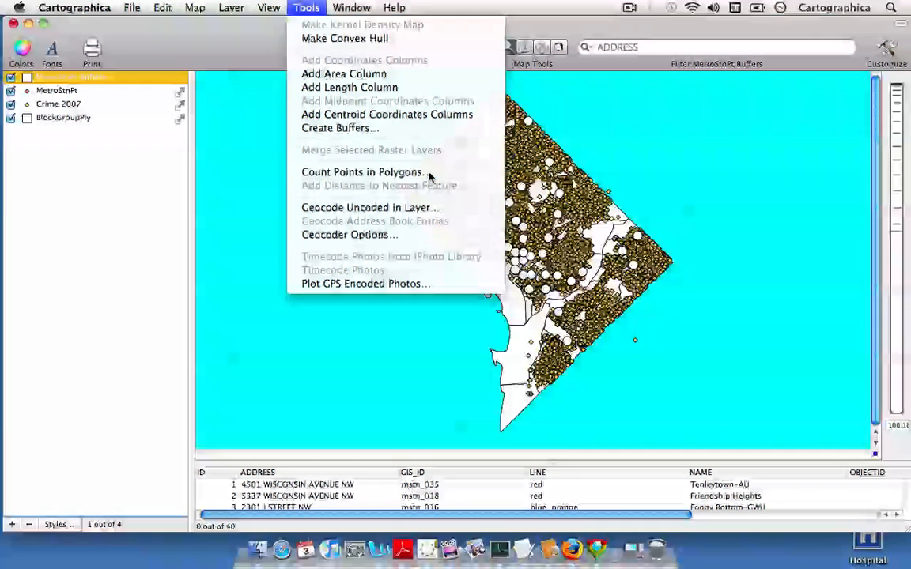
pyautogui.click(360, 172)
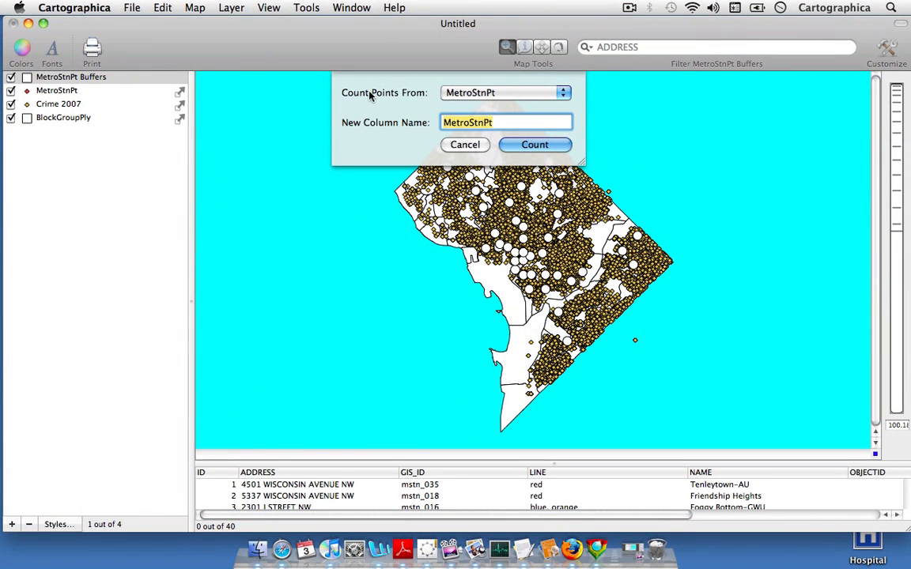
pyautogui.moveTo(408, 101)
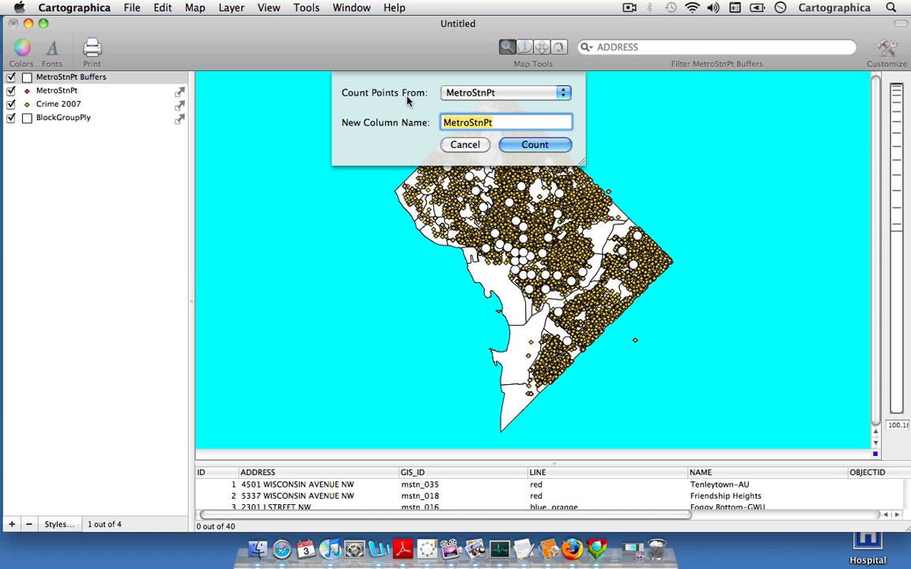
pyautogui.click(503, 92)
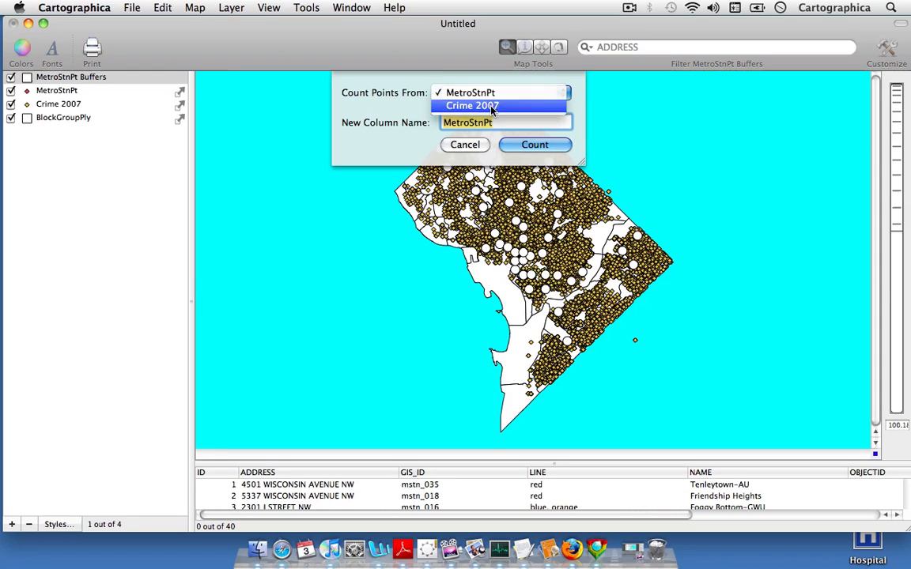
pyautogui.click(483, 104)
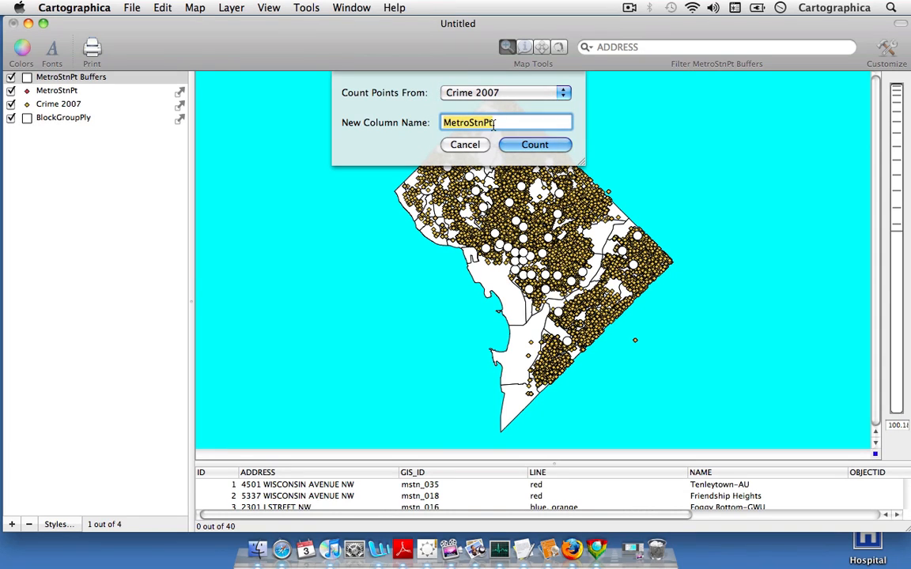
pyautogui.press('delete')
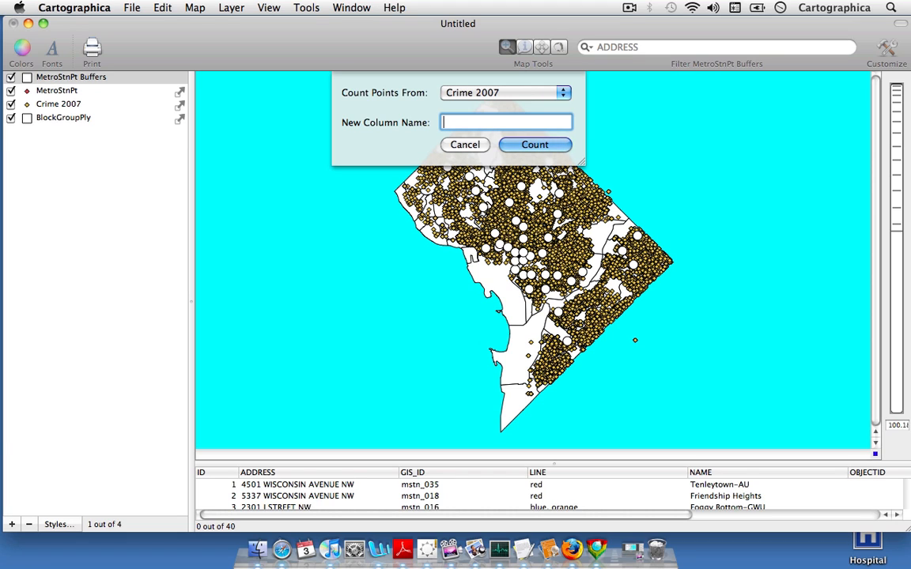
pyautogui.write('Crime')
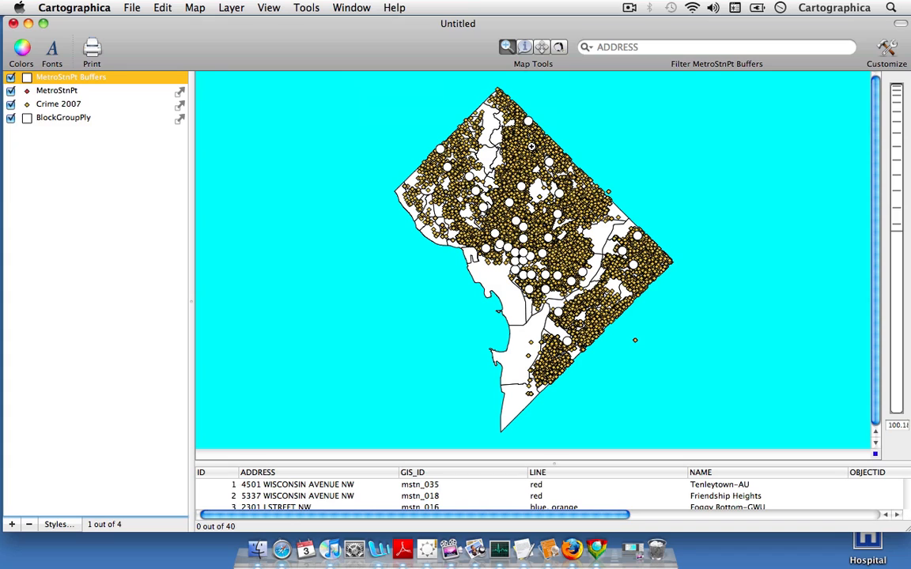
pyautogui.moveTo(70, 79)
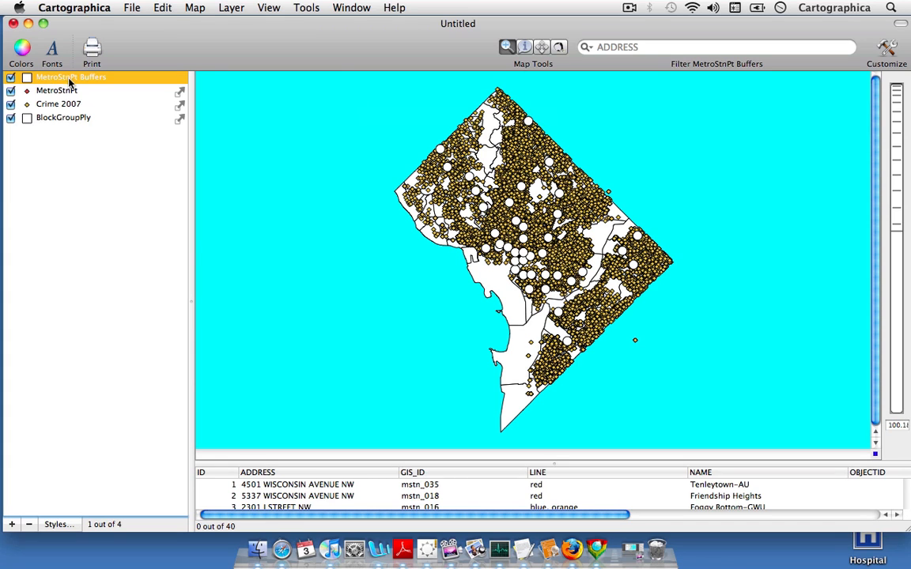
pyautogui.moveTo(326, 518)
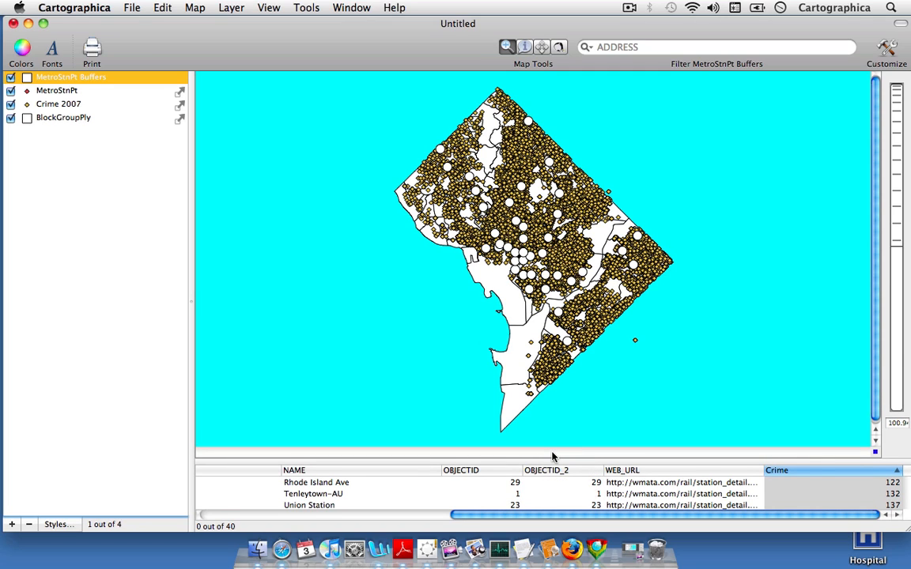
pyautogui.moveTo(244, 241)
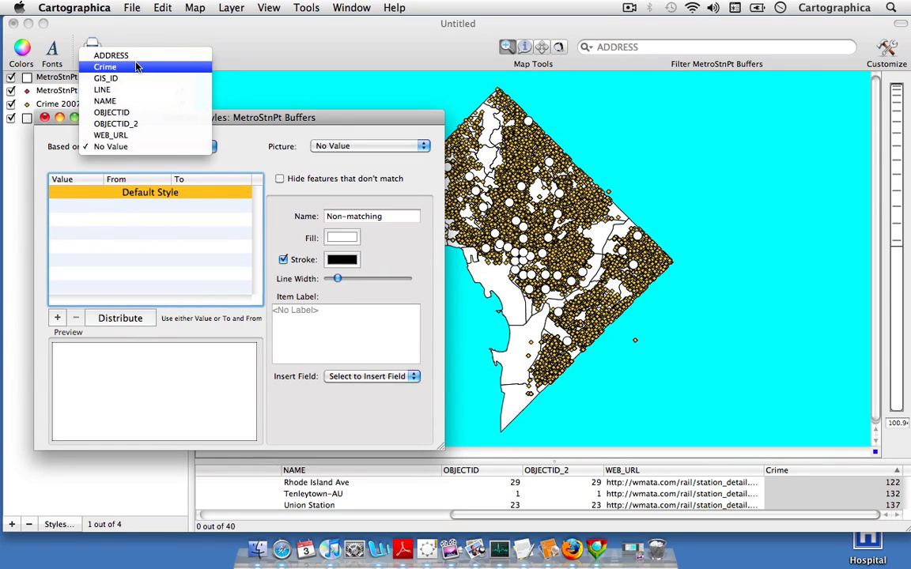
# Step: Base buffer styling on Crime, add classes to six rows and distribute ranges 0–399
pyautogui.click(105, 62)
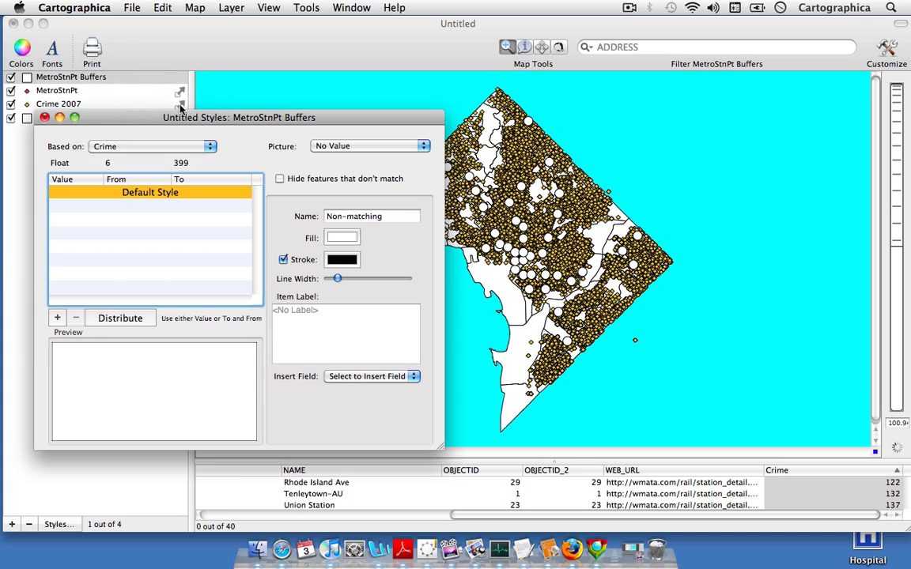
pyautogui.click(55, 318)
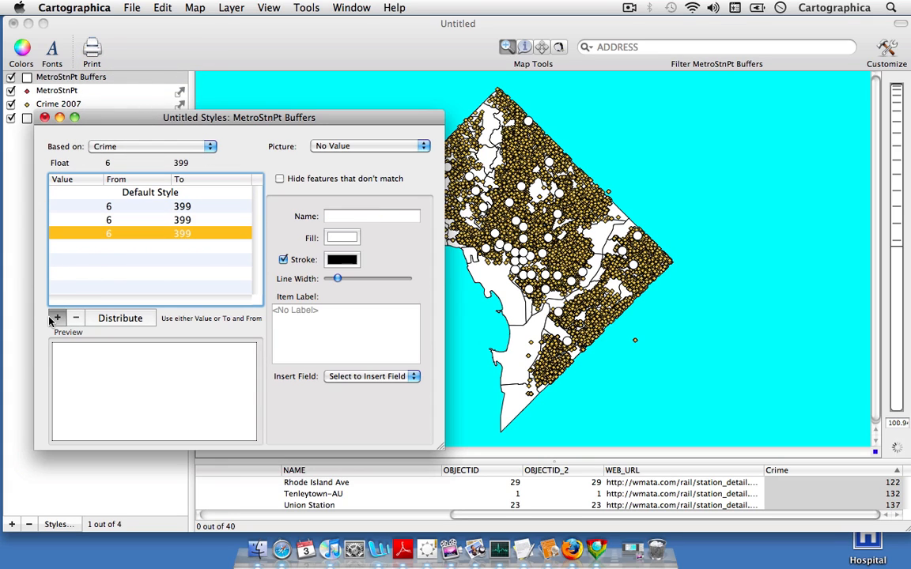
pyautogui.click(57, 317)
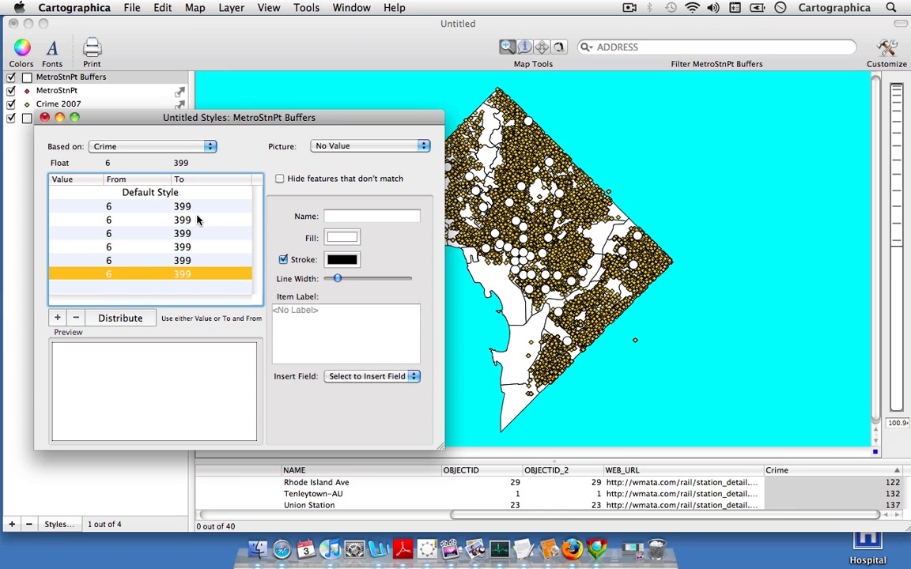
pyautogui.moveTo(114, 329)
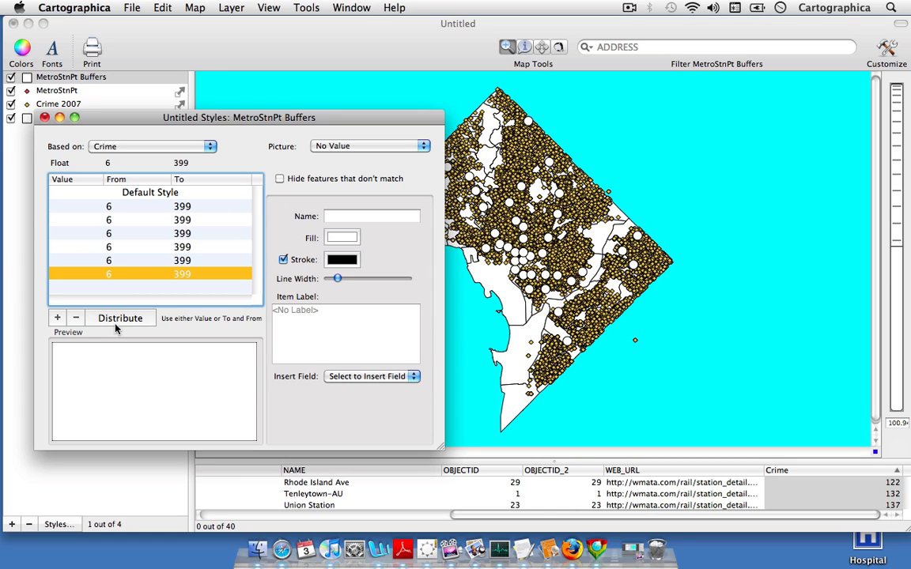
pyautogui.click(120, 316)
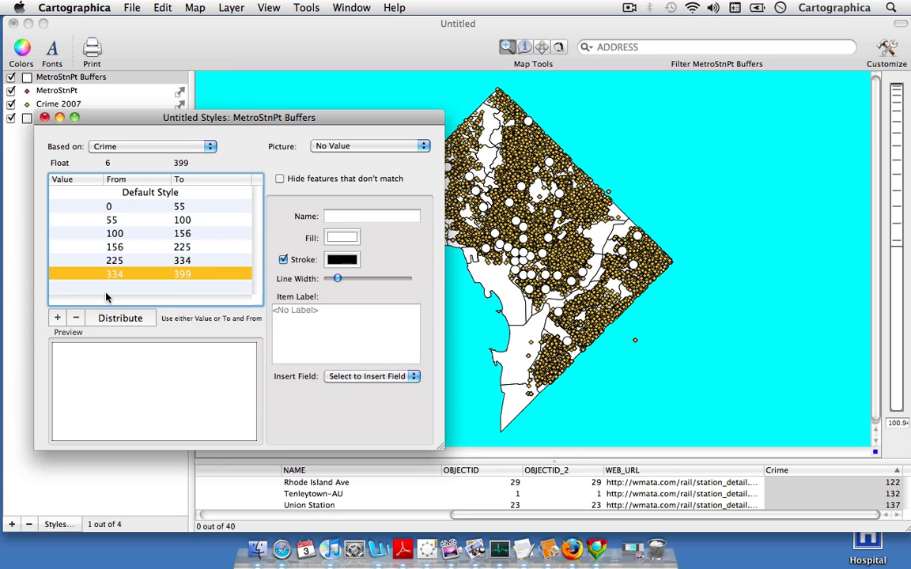
pyautogui.click(351, 6)
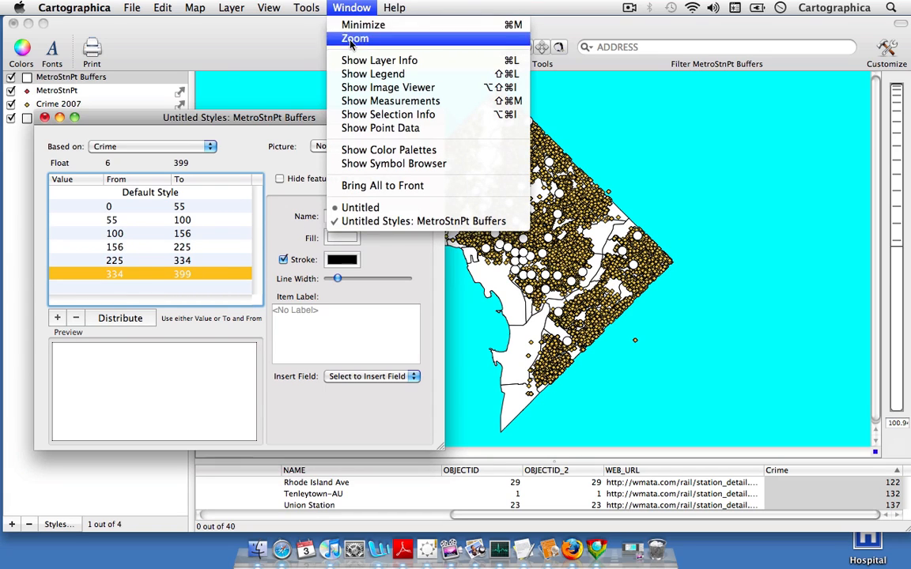
pyautogui.moveTo(379, 60)
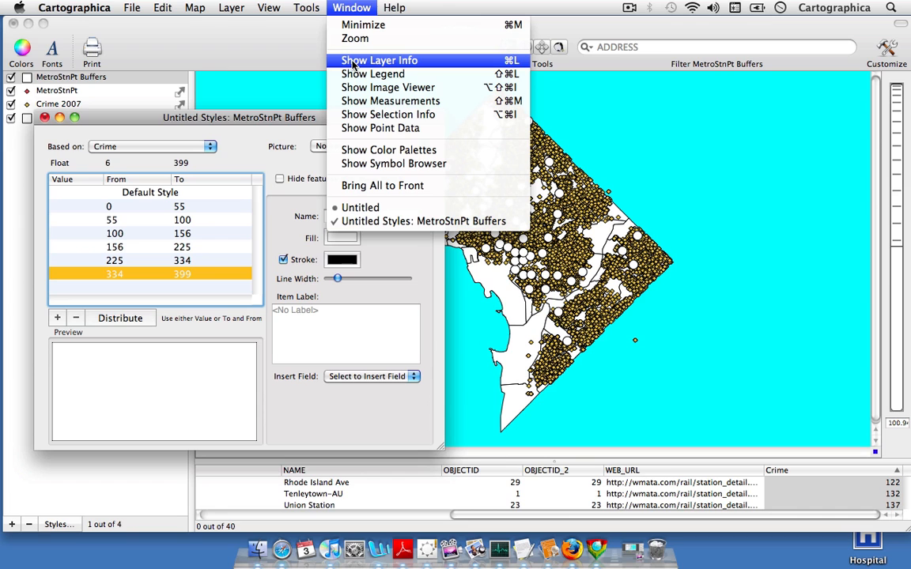
pyautogui.moveTo(372, 75)
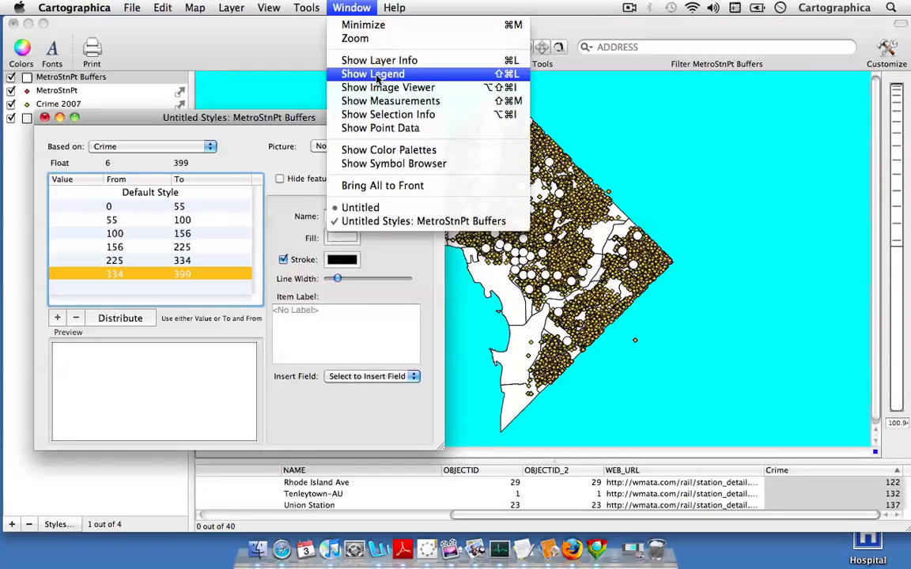
# Step: Apply the Heat Ramp colour map to the six Crime classes from the Color Palettes window
pyautogui.click(389, 148)
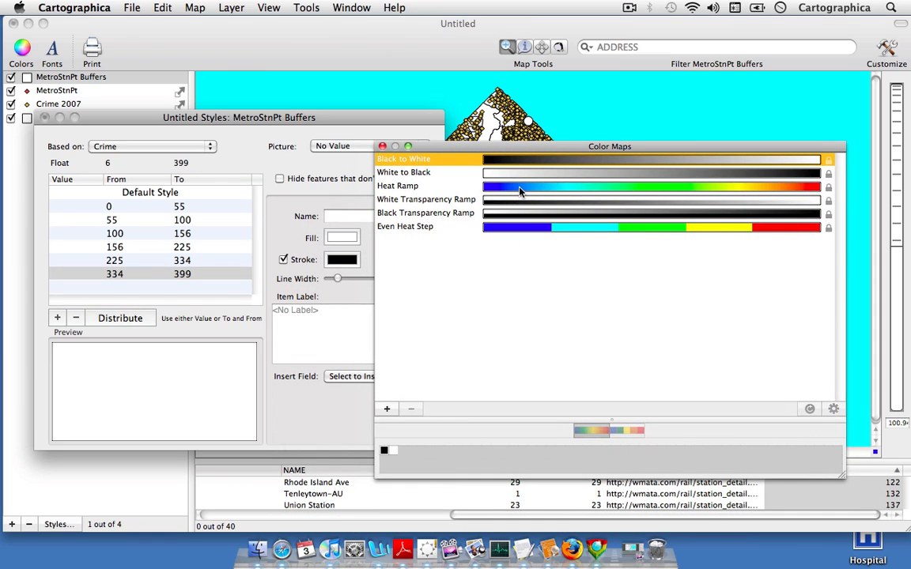
pyautogui.click(403, 159)
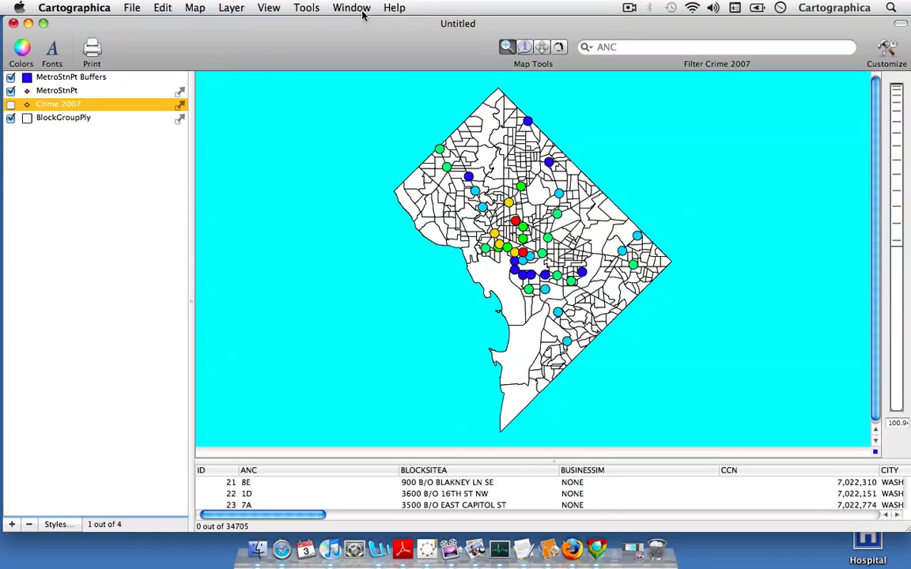
# Step: Show the legend, expand MetroStnPt Buffers to list its Crime ranges, and move it lower
pyautogui.click(351, 8)
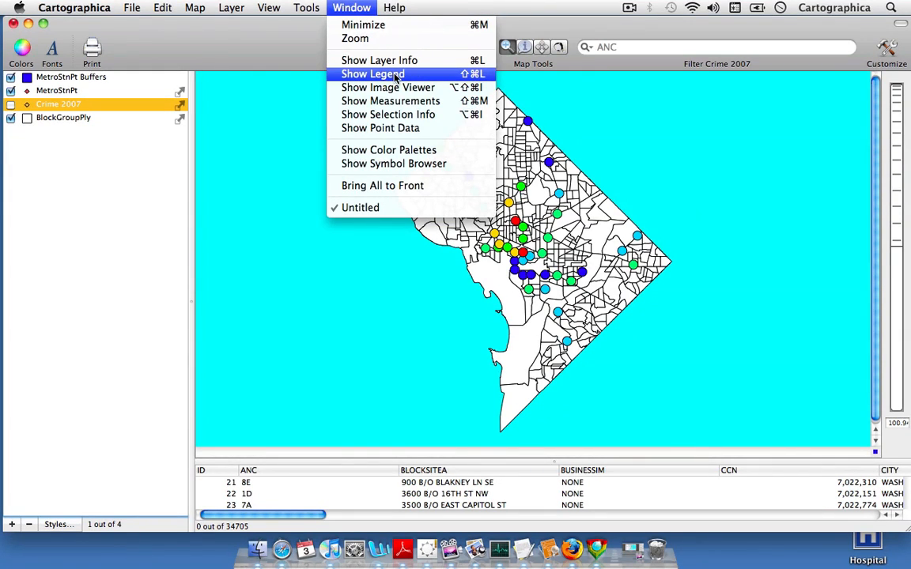
pyautogui.click(374, 75)
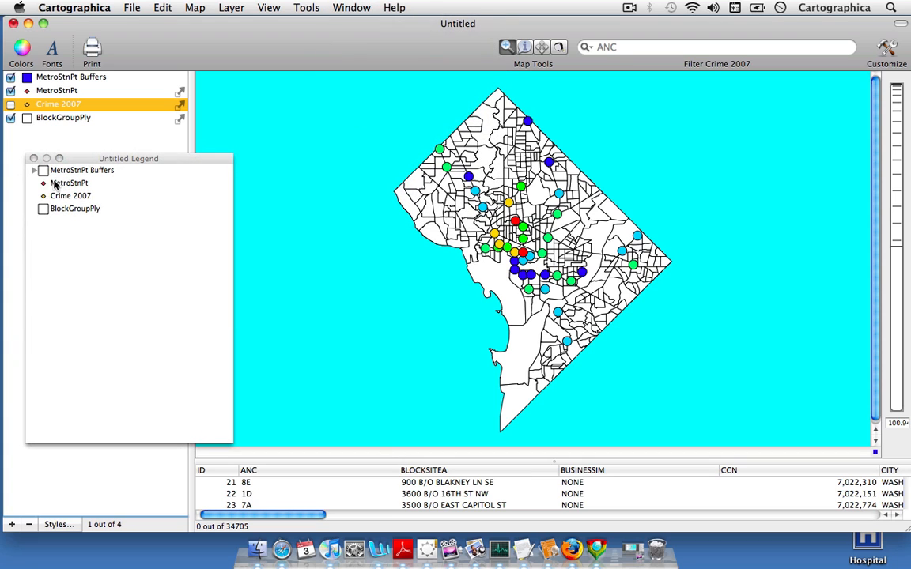
pyautogui.click(31, 170)
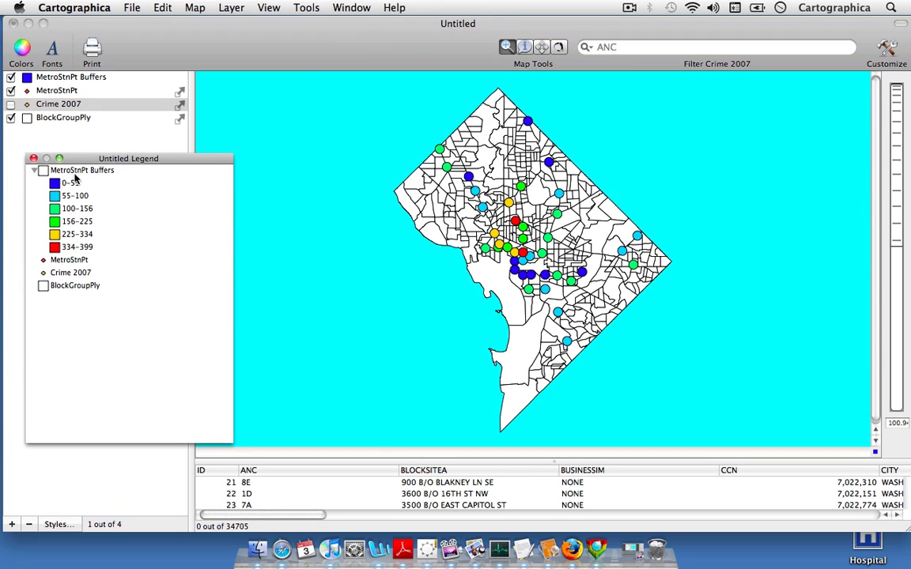
pyautogui.moveTo(128, 158); pyautogui.dragTo(109, 231)
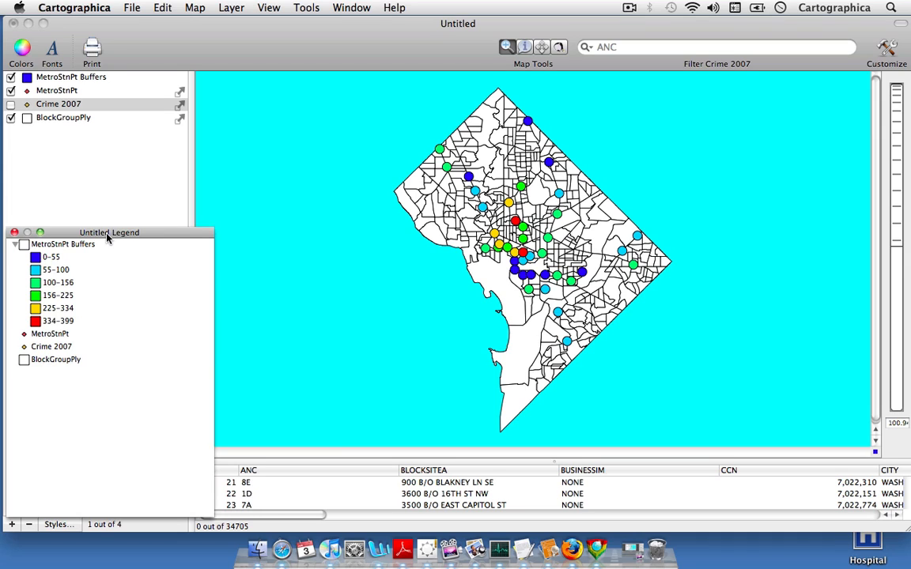
pyautogui.moveTo(256, 282)
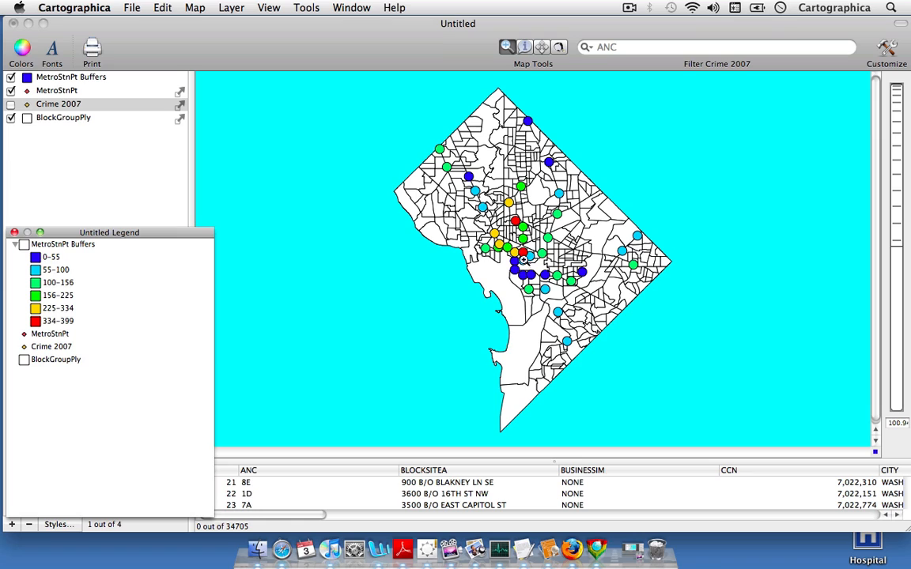
pyautogui.moveTo(479, 184)
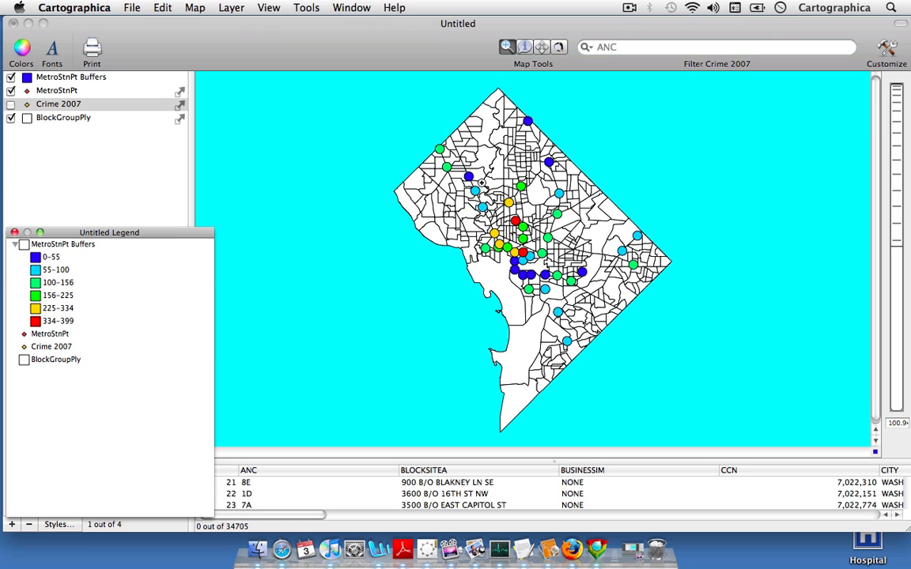